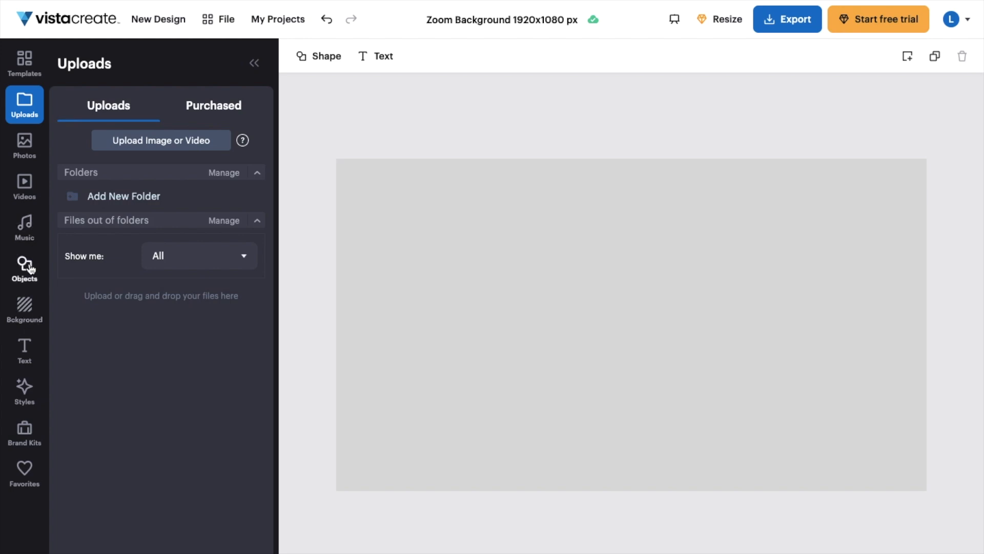
Add the plain line shape from Objects > Shapes to the canvas.
{"action": "left_click", "coordinate": [24, 270]}
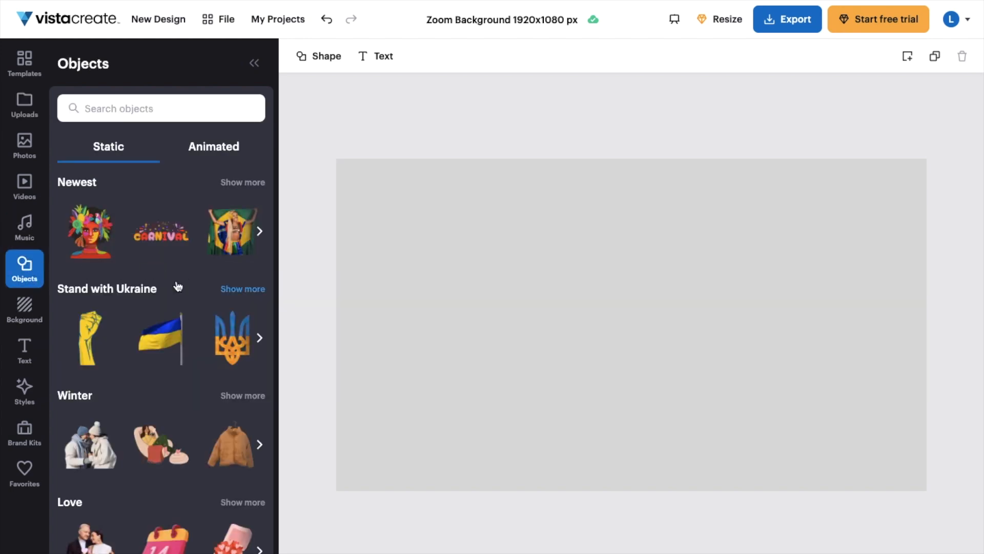
{"action": "scroll", "scroll_direction": "down", "scroll_amount": 3}
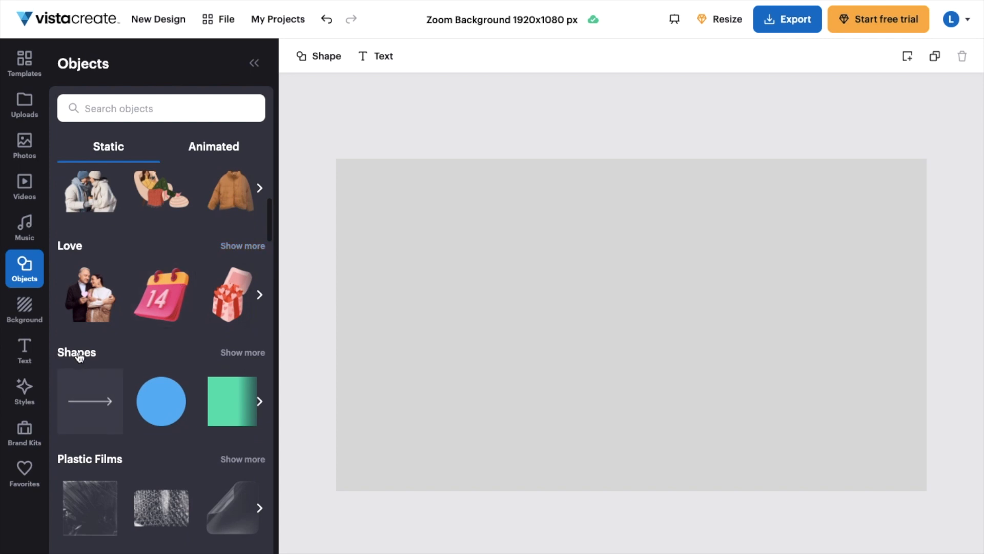
{"action": "left_click", "coordinate": [243, 352]}
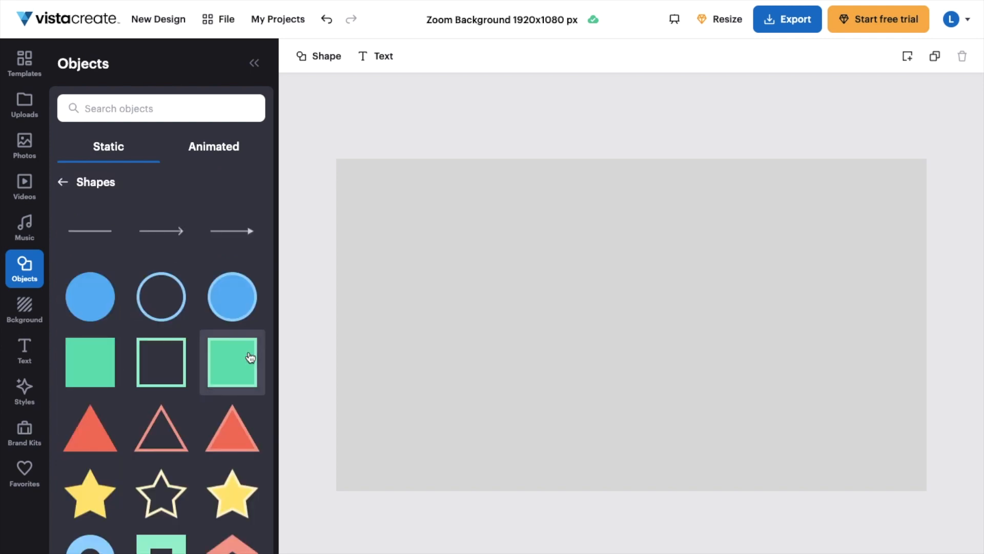
{"action": "mouse_move", "coordinate": [101, 239]}
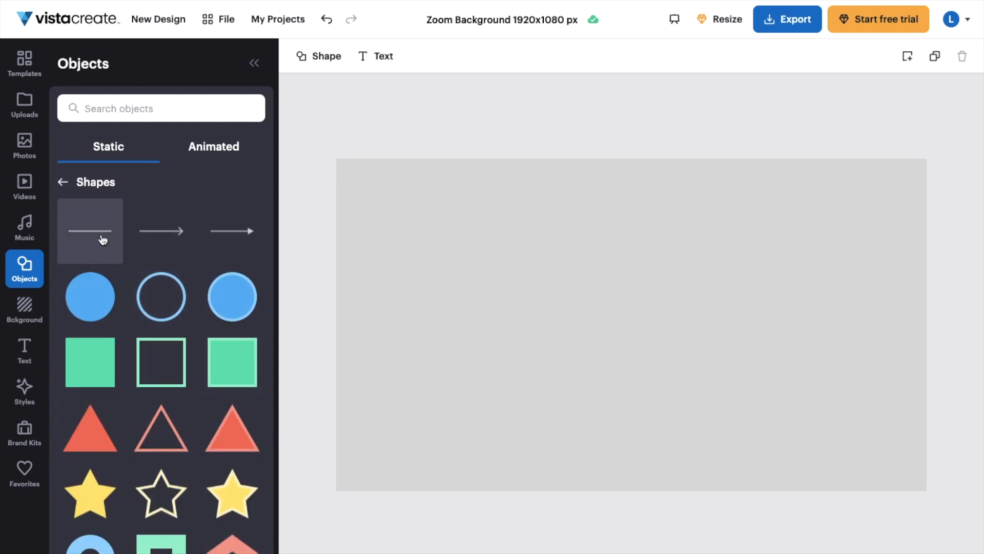
{"action": "left_click", "coordinate": [90, 230]}
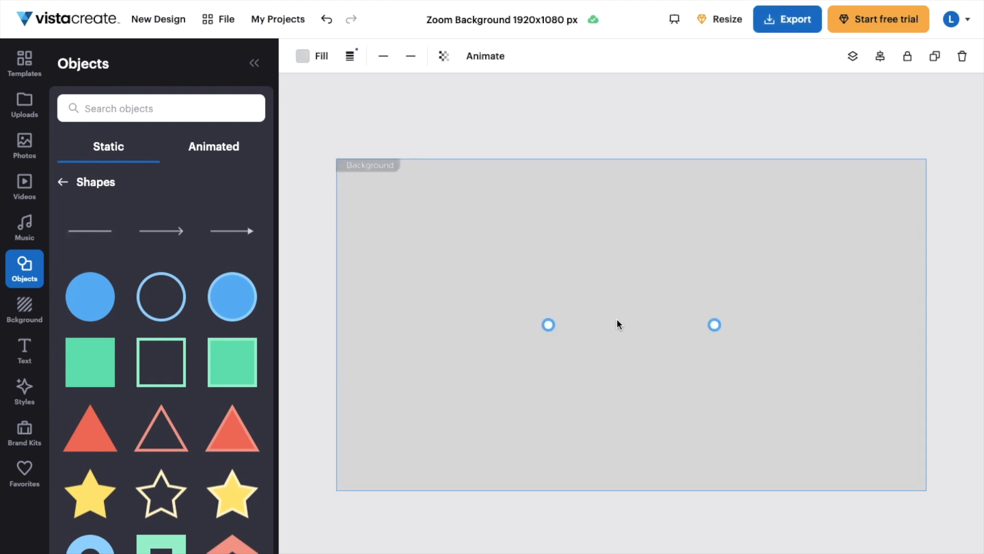
{"action": "mouse_move", "coordinate": [506, 202]}
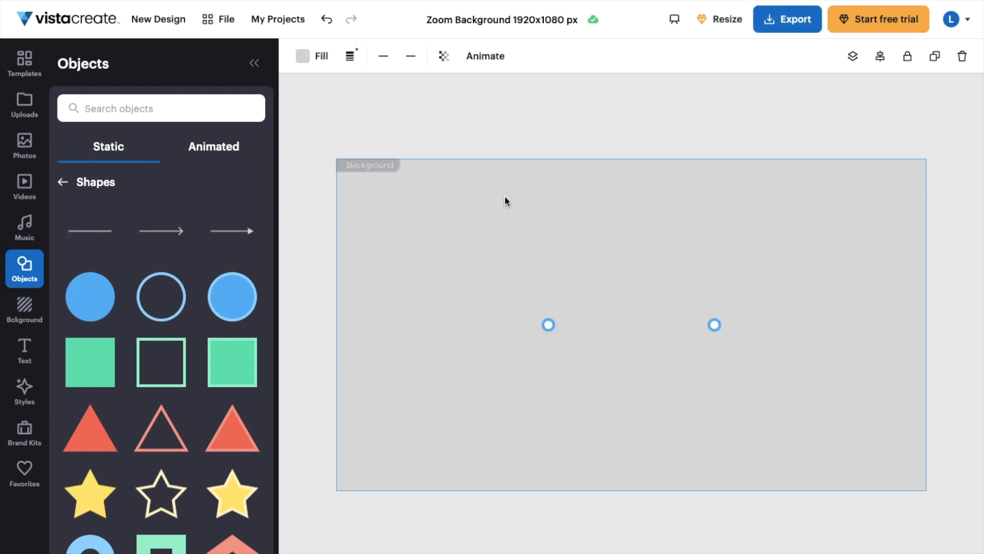
Color the line with the light blue fill preset and drag its left endpoint inward.
{"action": "left_click", "coordinate": [303, 55]}
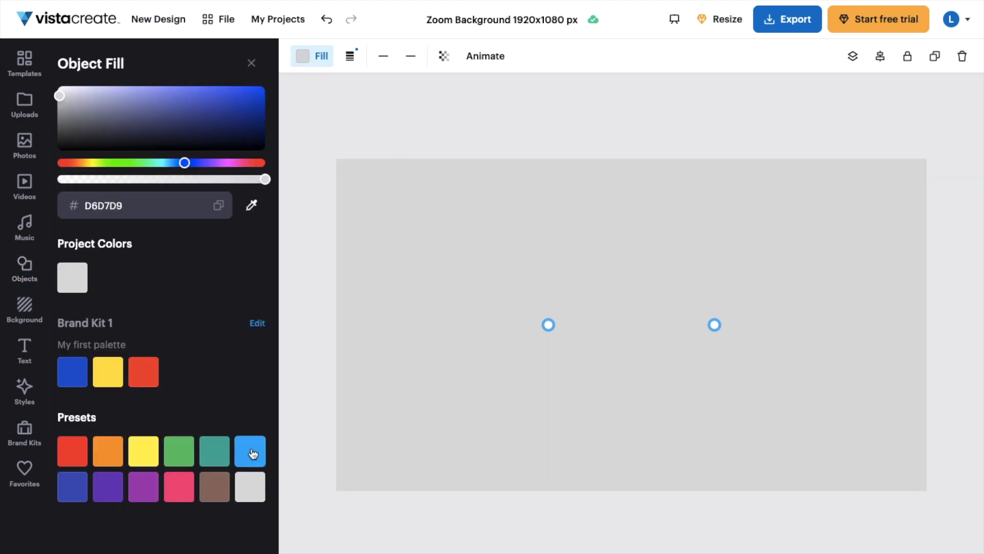
{"action": "left_click", "coordinate": [250, 451]}
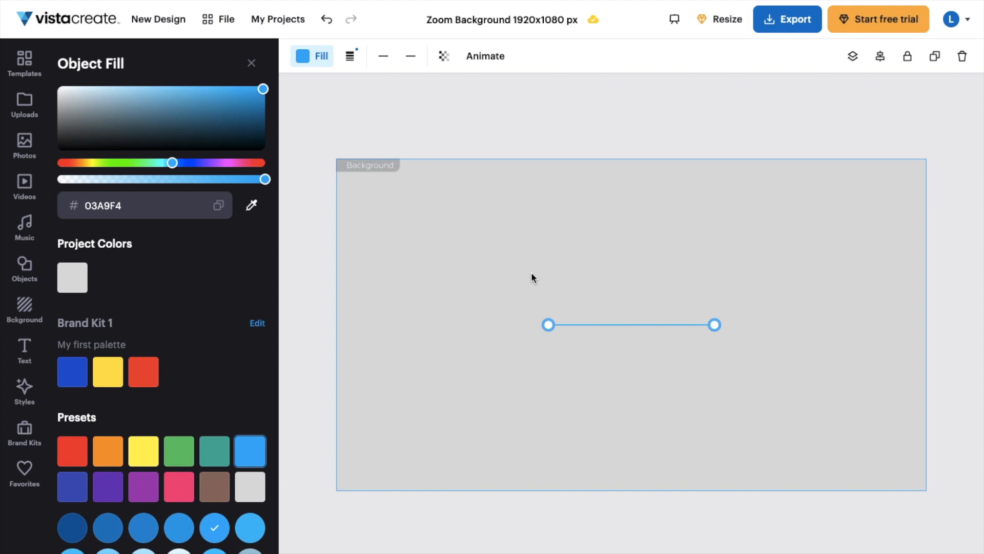
{"action": "left_click", "coordinate": [24, 267]}
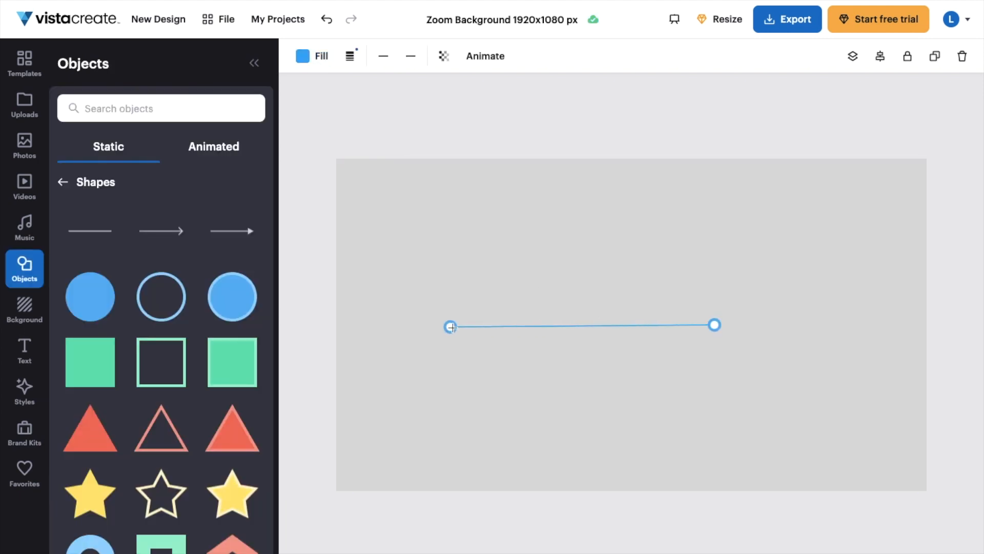
{"action": "left_click_drag", "start_coordinate": [450, 326], "coordinate": [512, 313]}
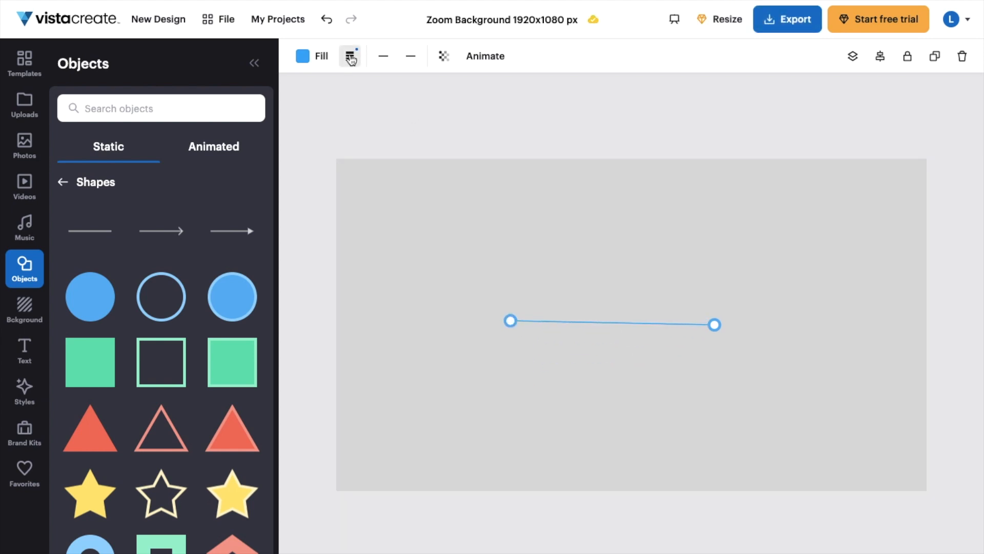
Set the line thickness to 46 and the line type to dotted.
{"action": "left_click", "coordinate": [349, 55]}
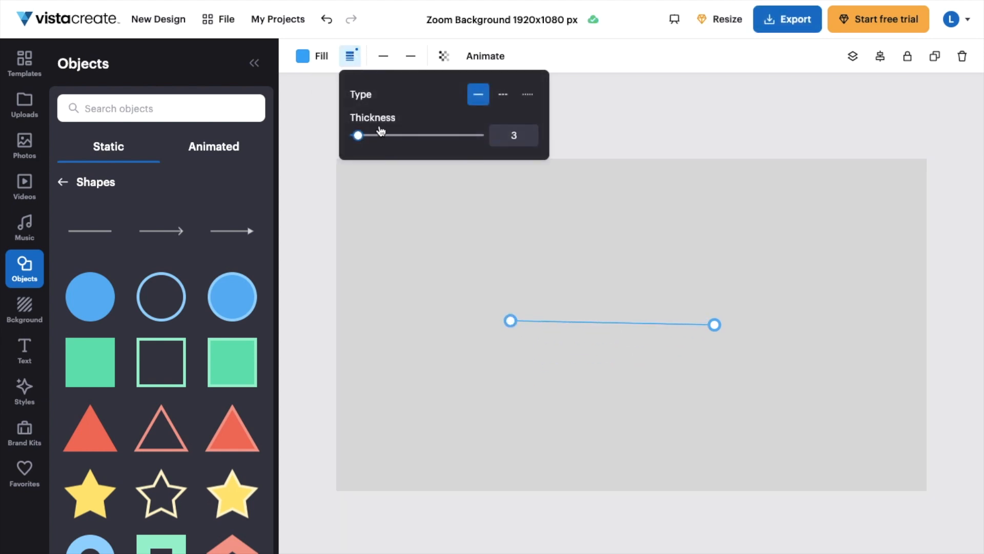
{"action": "left_click_drag", "start_coordinate": [358, 135], "coordinate": [411, 135]}
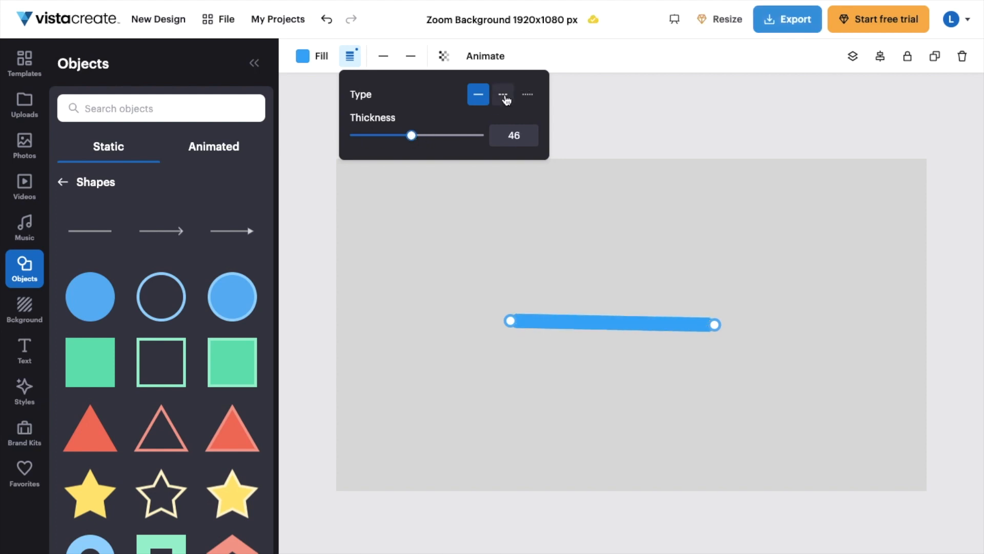
{"action": "left_click", "coordinate": [527, 95]}
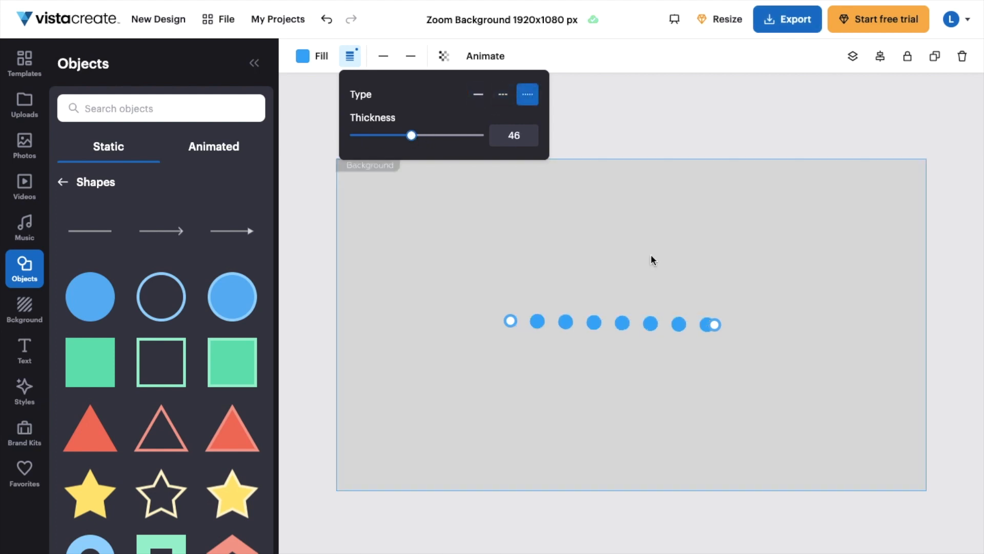